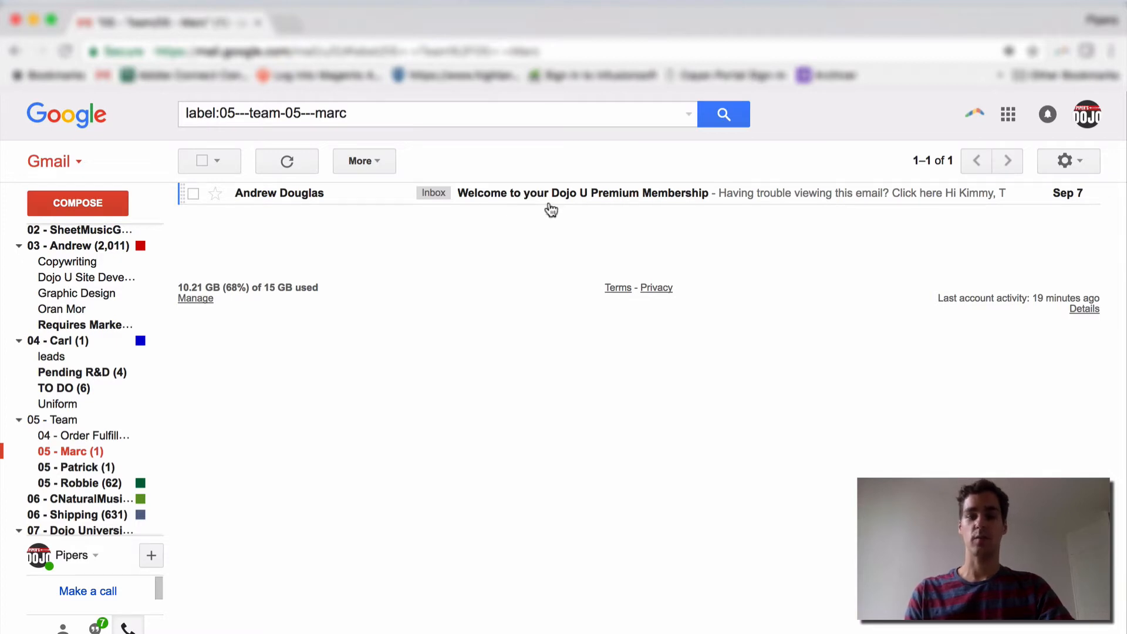
{"action": "mouse_move", "coordinate": [622, 200]}
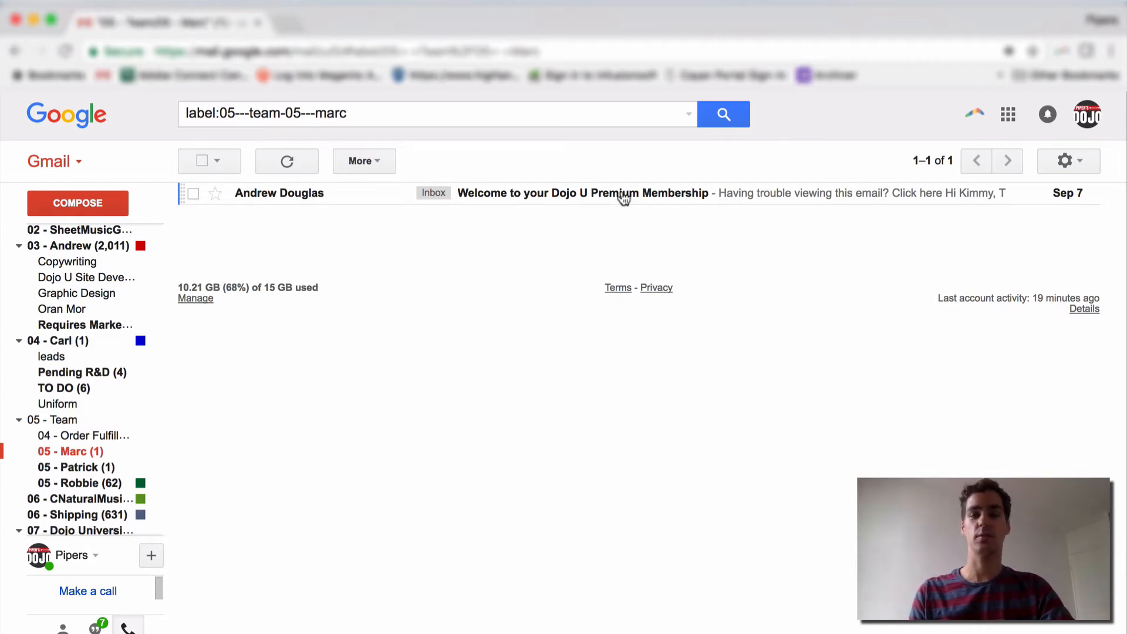
Read the welcome email down to its Login Information section with the login link and username.
{"action": "left_click", "coordinate": [583, 193]}
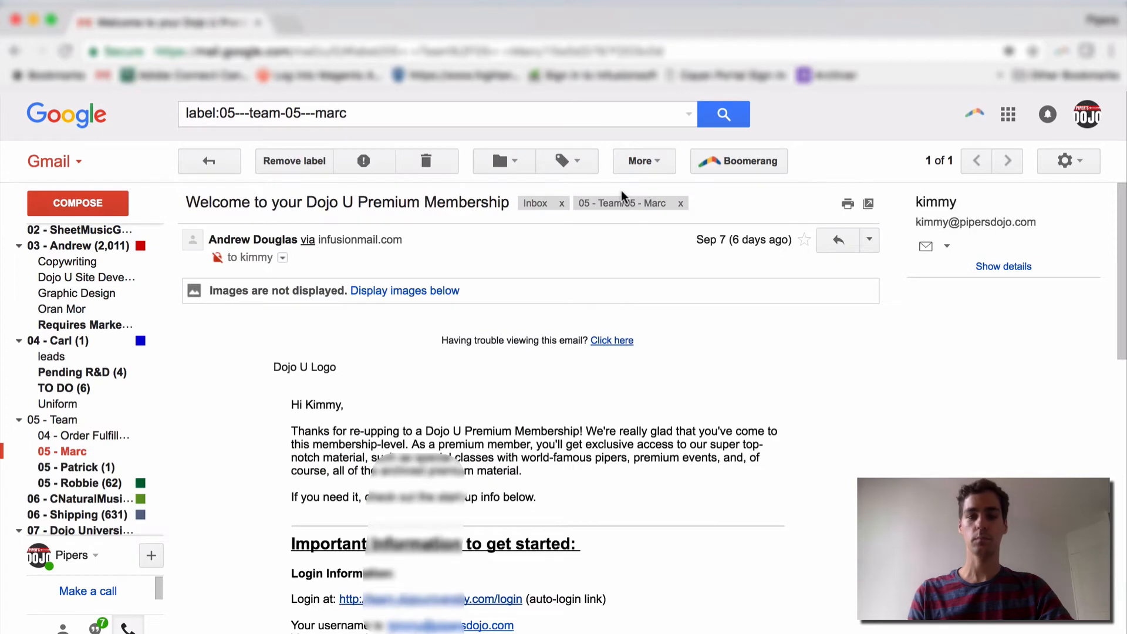
{"action": "scroll", "scroll_direction": "down", "scroll_amount": 3}
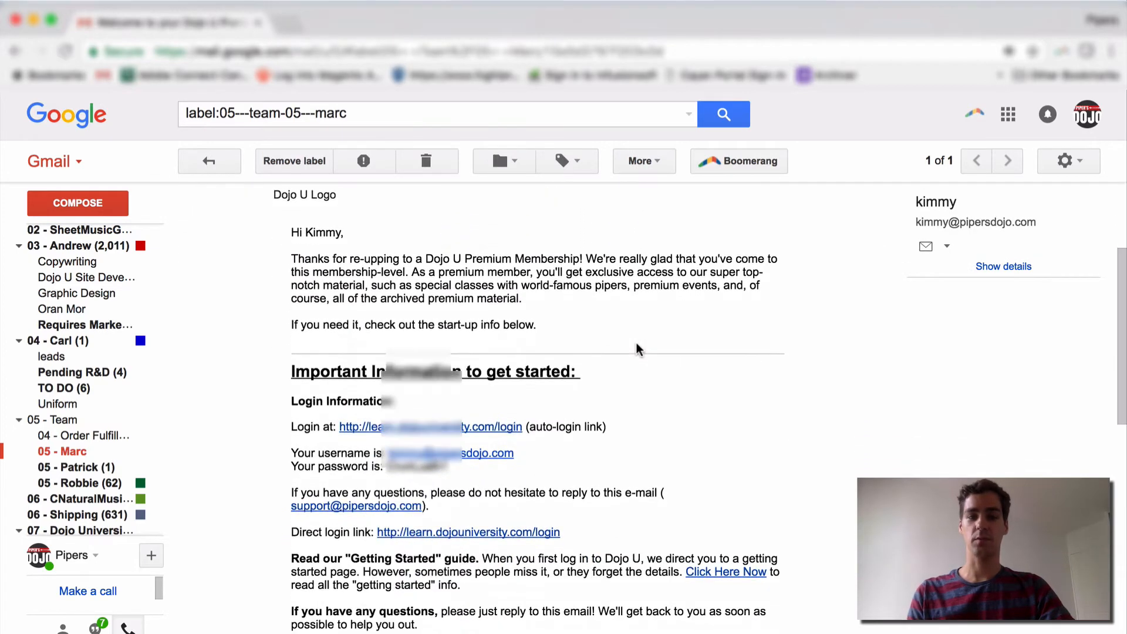
{"action": "scroll", "scroll_direction": "down", "scroll_amount": 3}
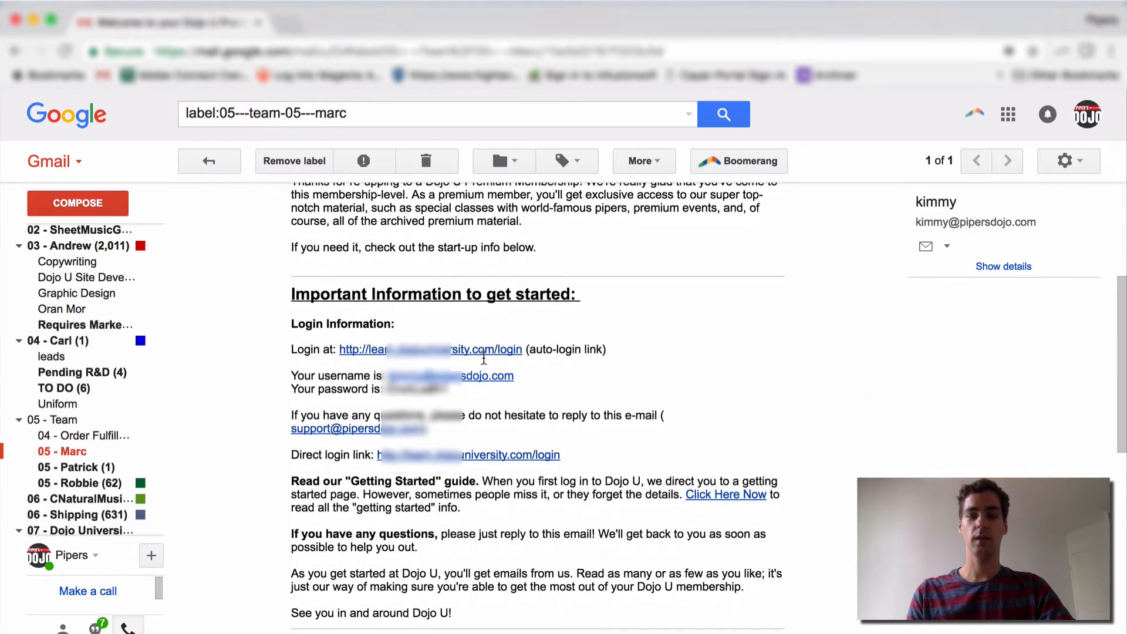
{"action": "scroll", "scroll_direction": "down", "scroll_amount": 3}
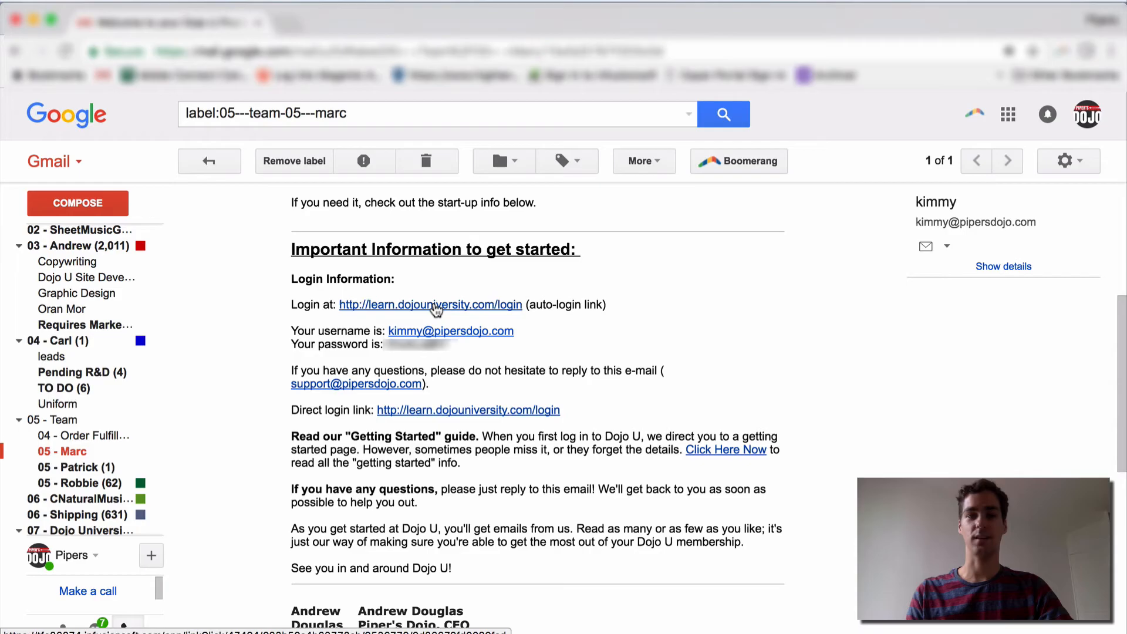
{"action": "left_click", "coordinate": [430, 304]}
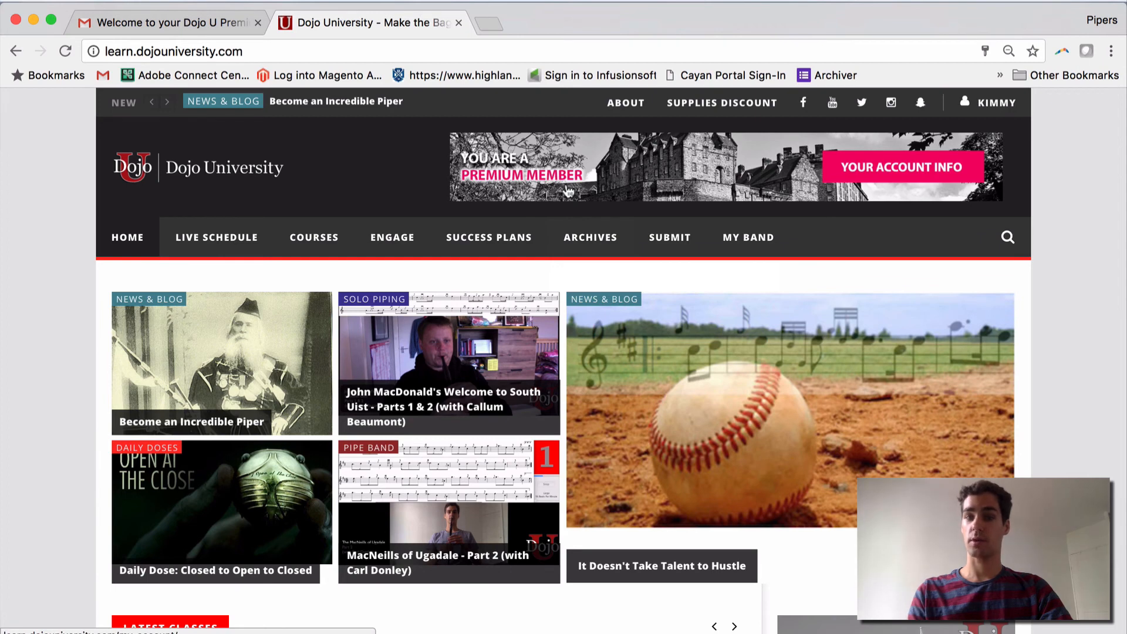
{"action": "left_click", "coordinate": [996, 102]}
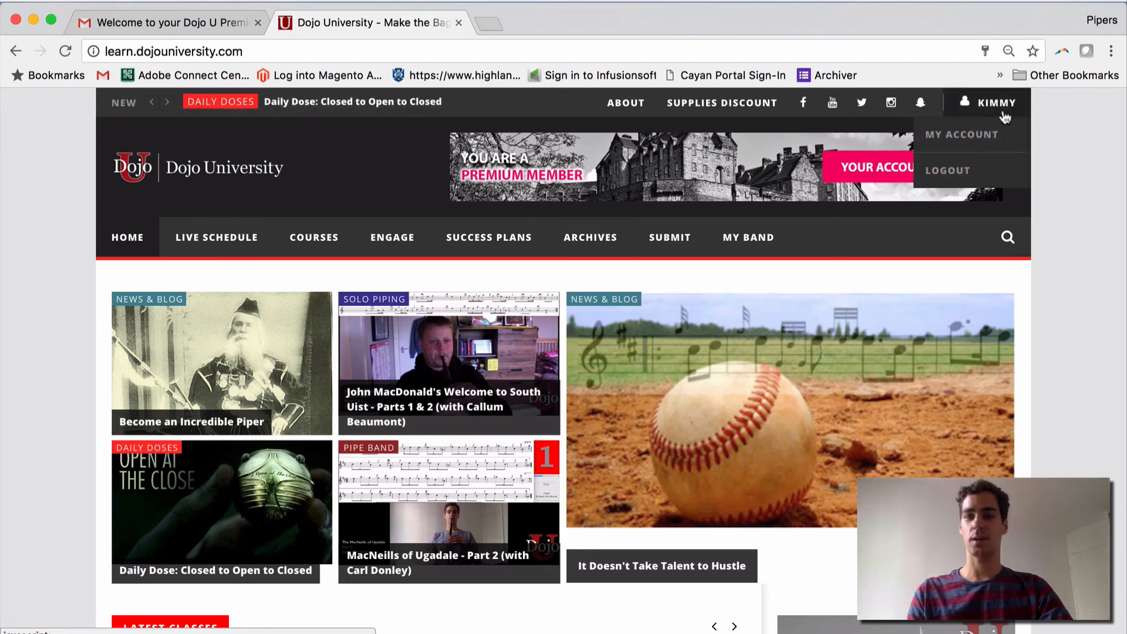